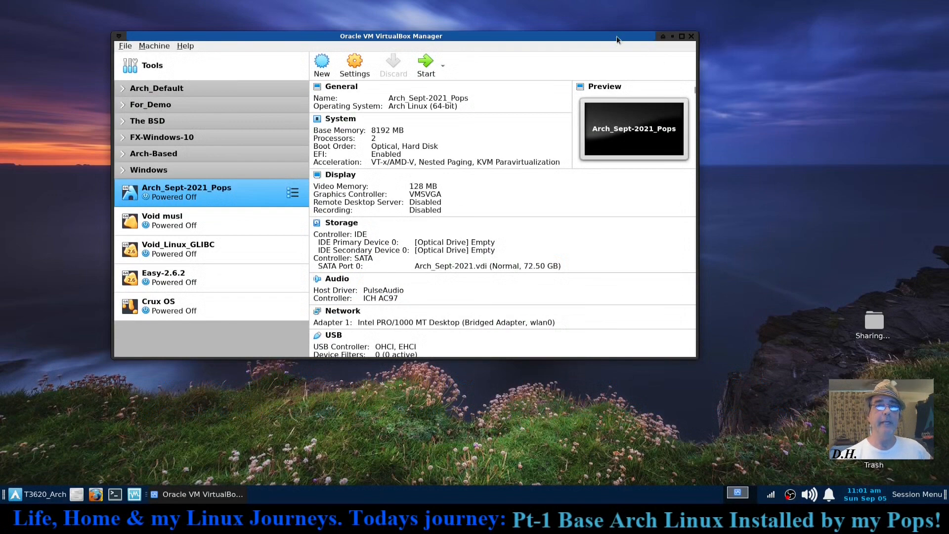
Step: Move the VirtualBox Manager window slightly lower and further right on the desktop
drag(618, 36, 415, 67)
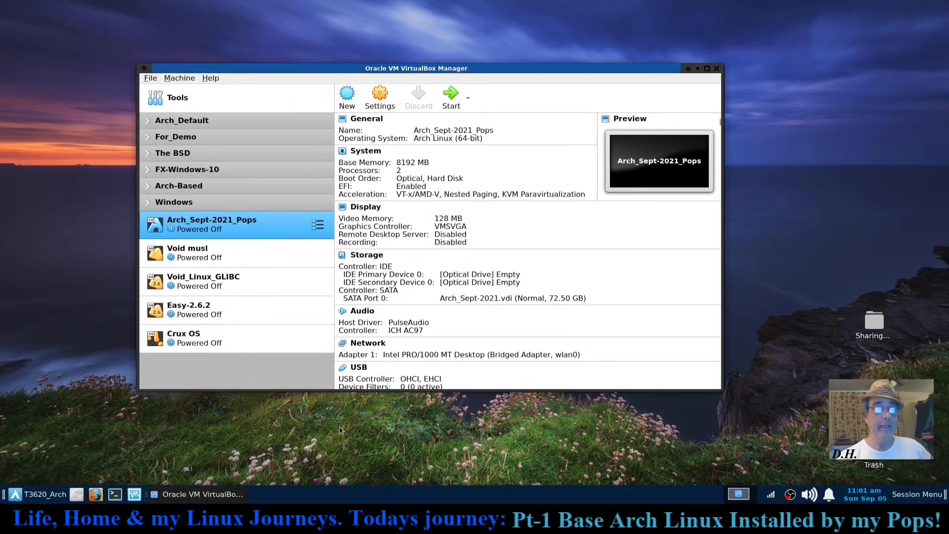
mouse_move(491, 418)
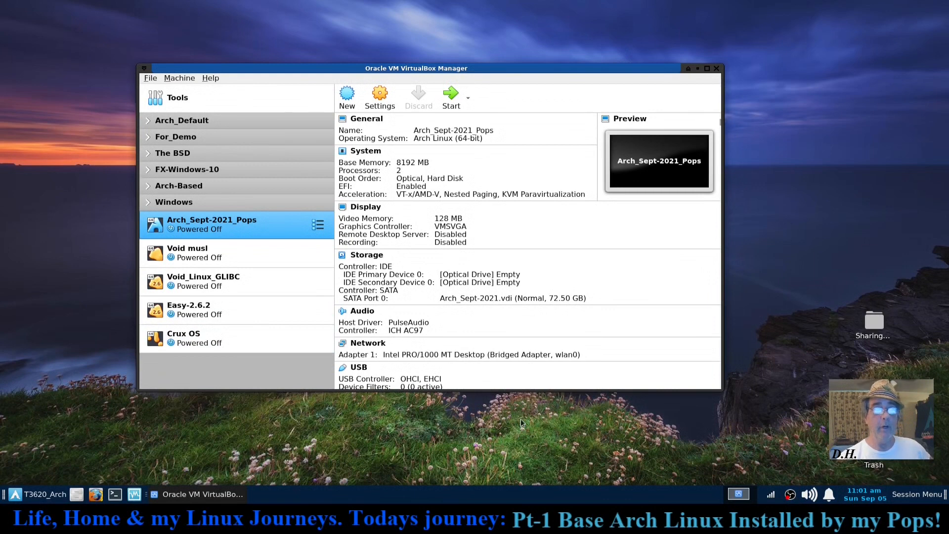
mouse_move(502, 432)
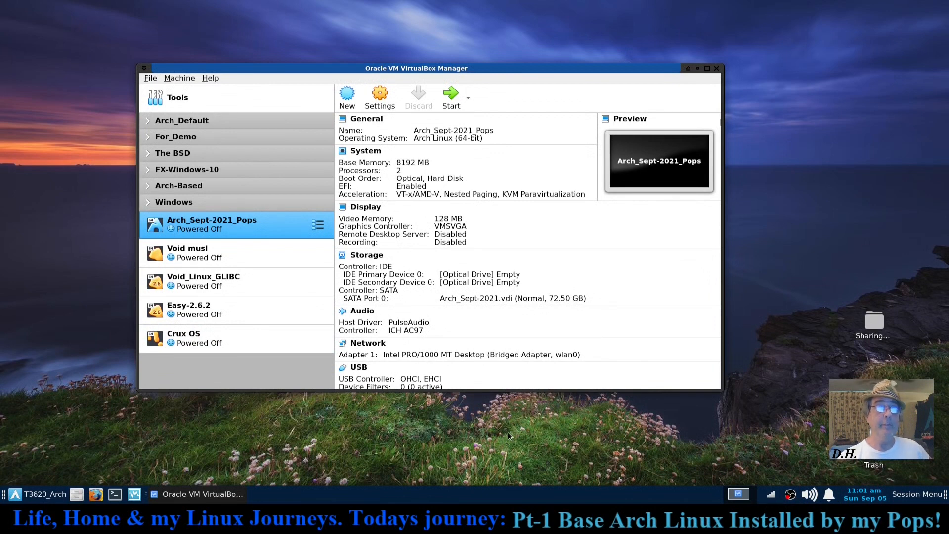
mouse_move(509, 437)
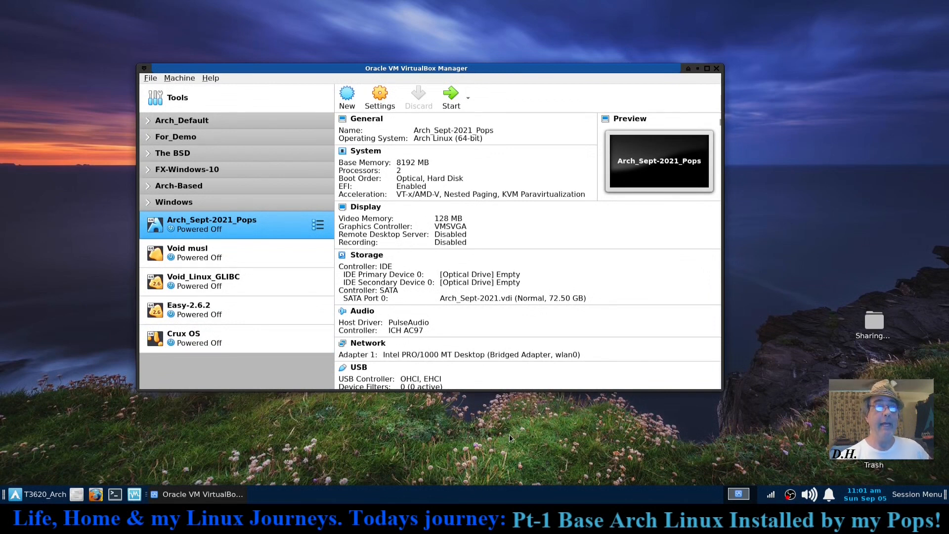
mouse_move(544, 445)
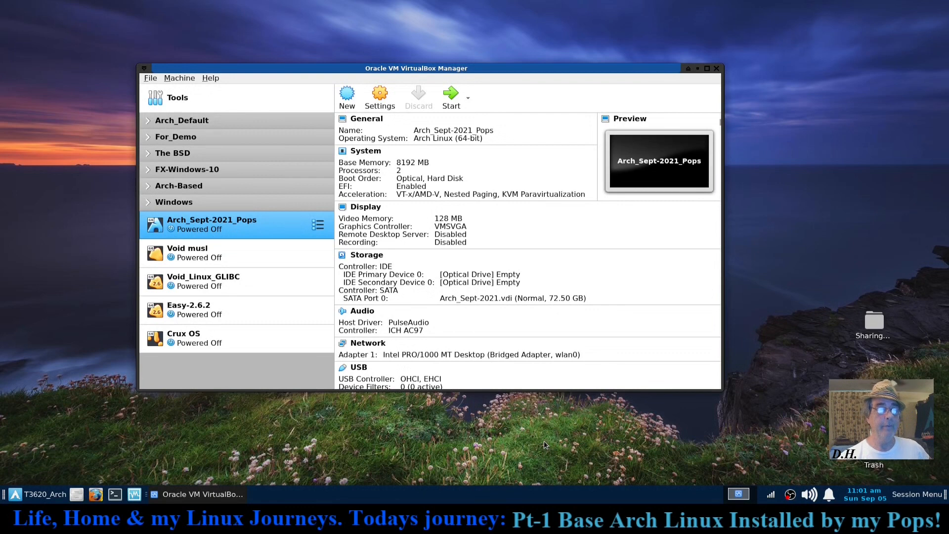
mouse_move(542, 440)
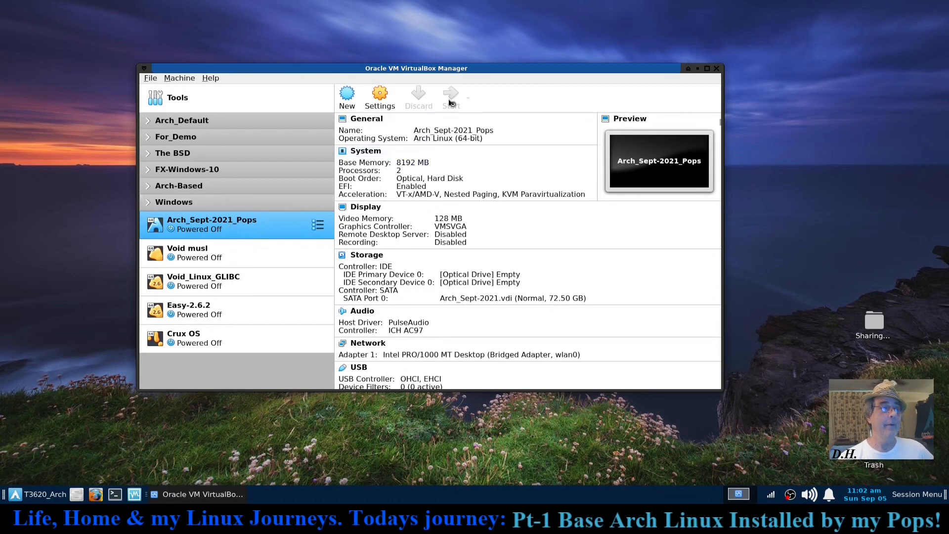
Step: Boot the Arch_Sept-2021_Pops VM to its Arch Linux tty1 login prompt
click(450, 97)
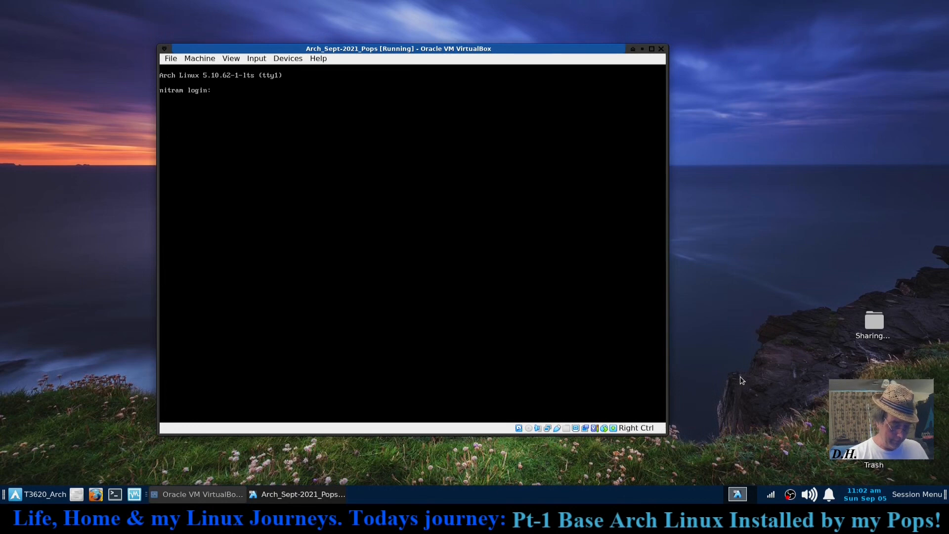
Step: Log into the Arch guest as otis and list block devices with lsblk
text(otis)
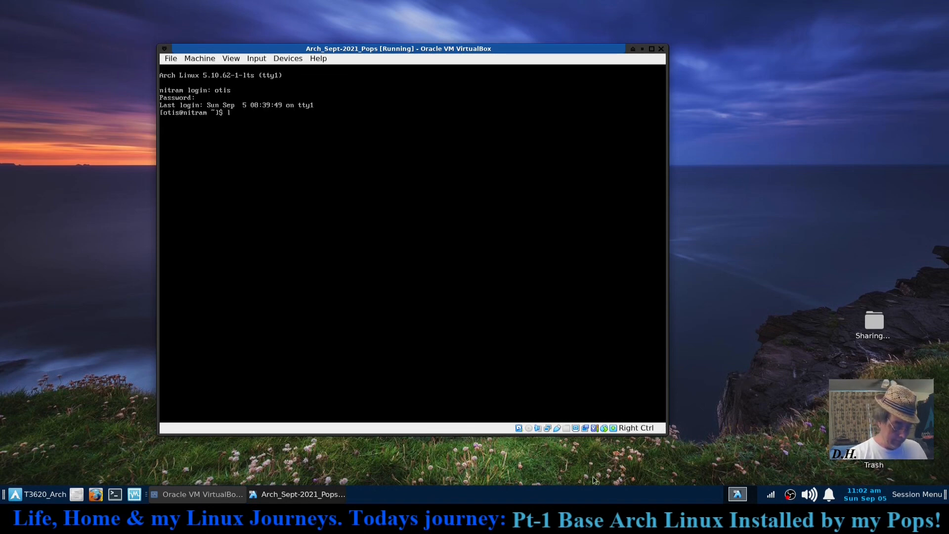
text(sblk)
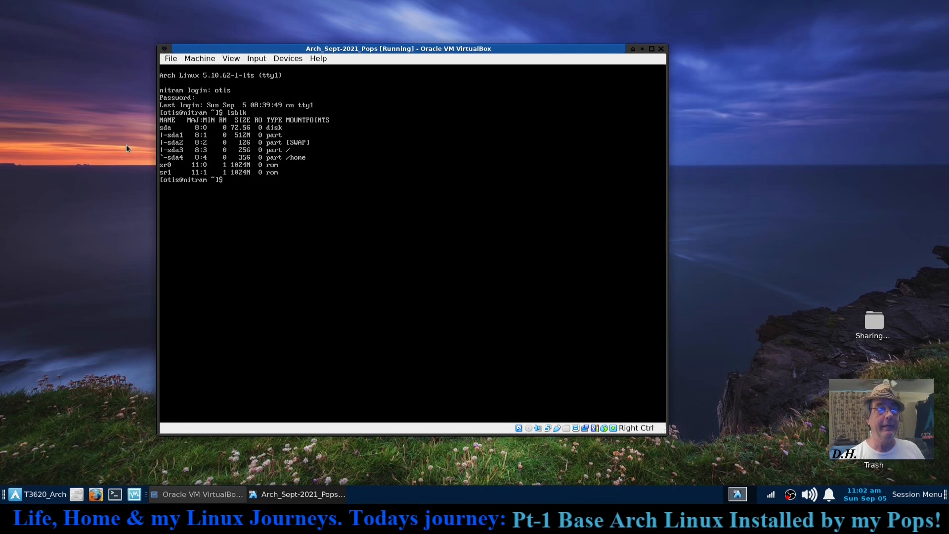
mouse_move(132, 159)
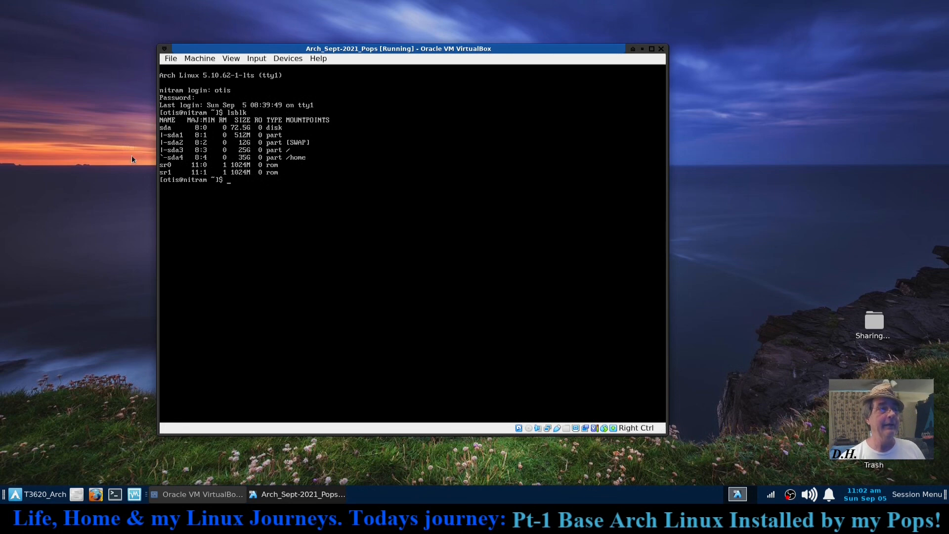
mouse_move(134, 246)
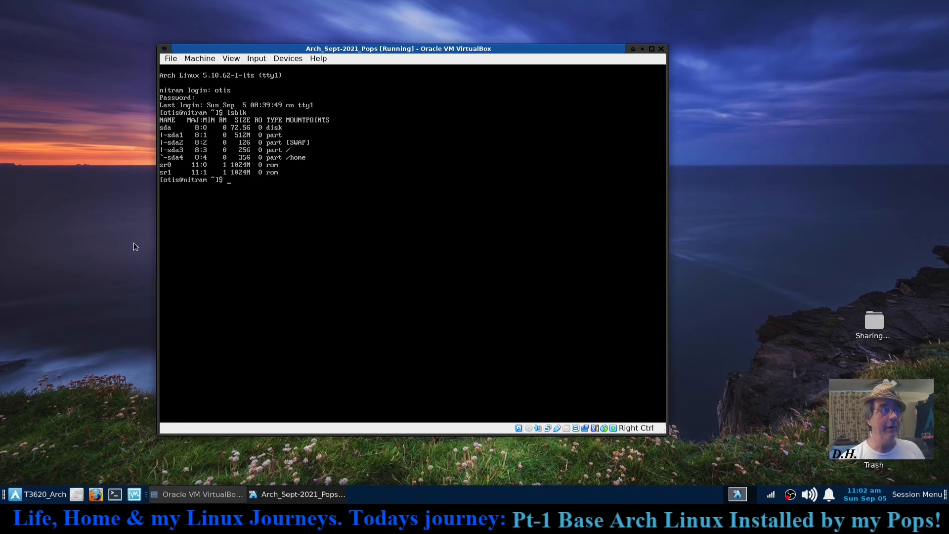
Step: Show the kernel information with uname -a (Linux 5.10.62-1-lts, x86_64)
text(u)
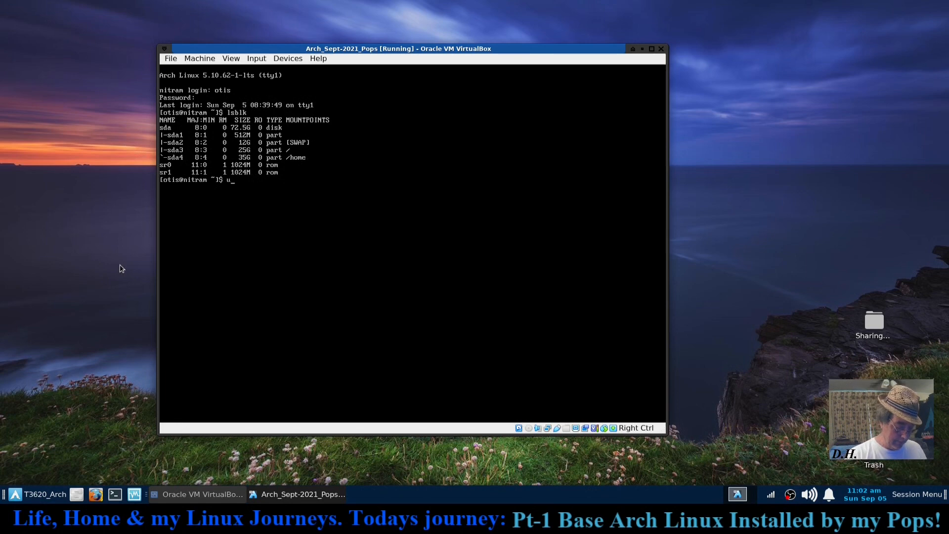
text(name -a)
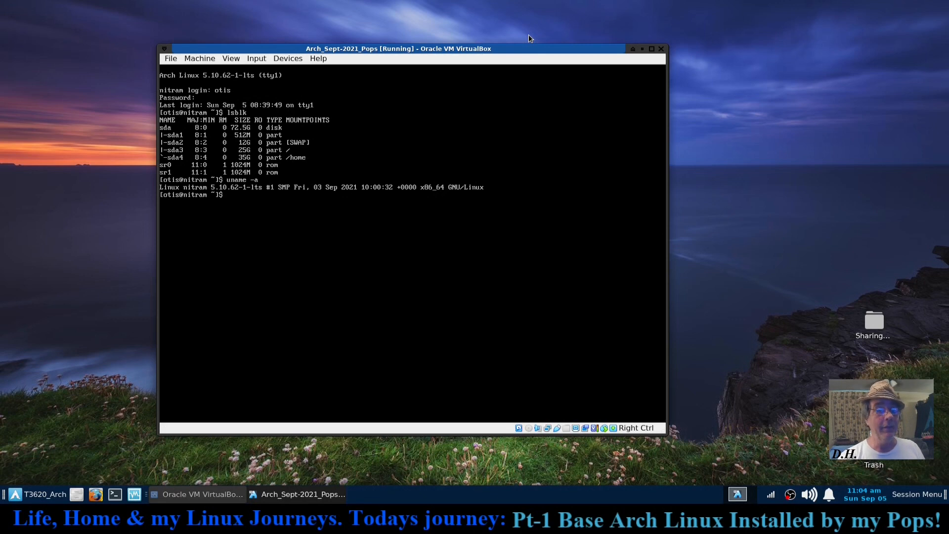
Step: Run a full system upgrade with sudo pacman -Syuu, finding nothing to upgrade
text(sudo)
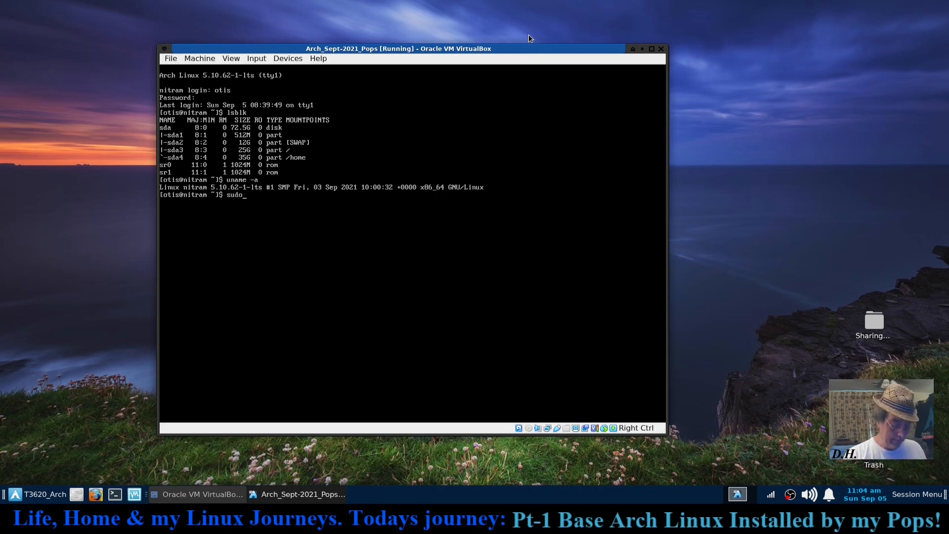
text(pacman)
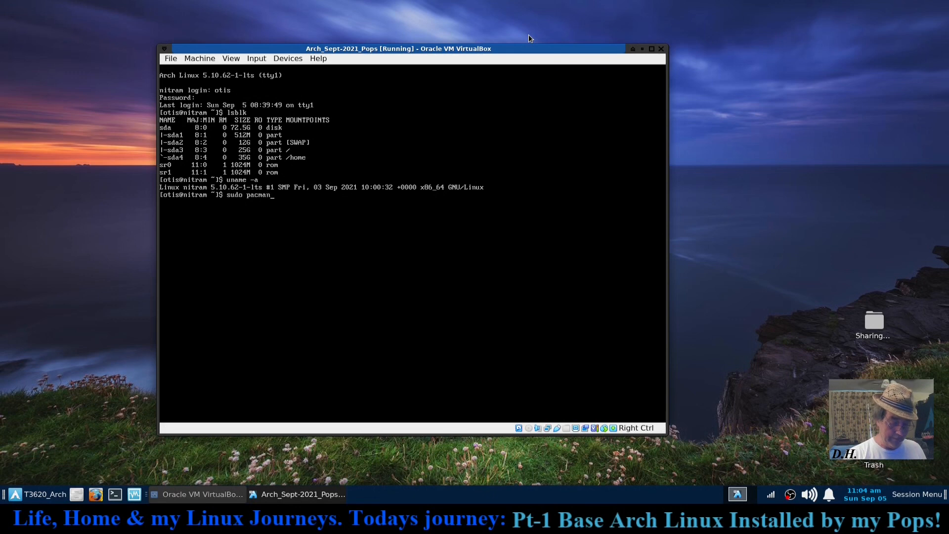
text(-Syy)
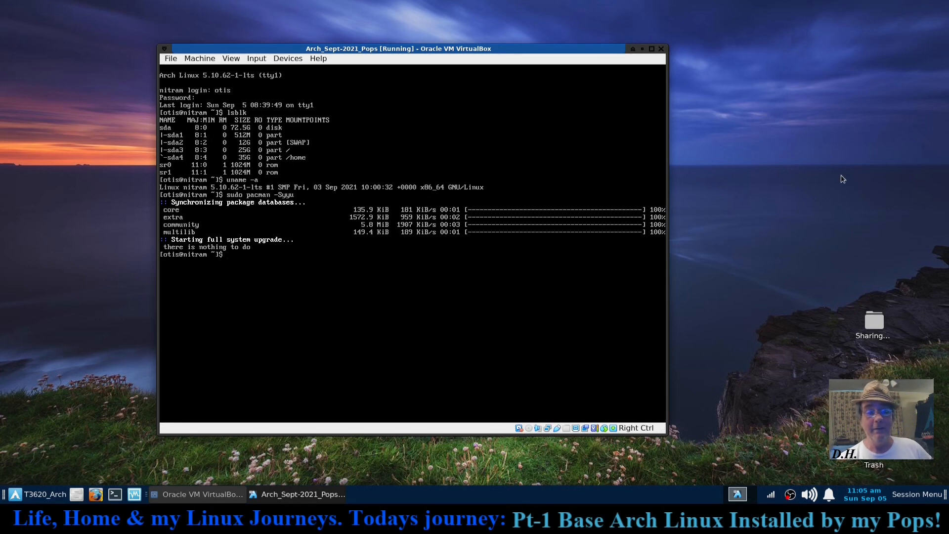
Step: Enter the poweroff command at the console prompt
text(powe)
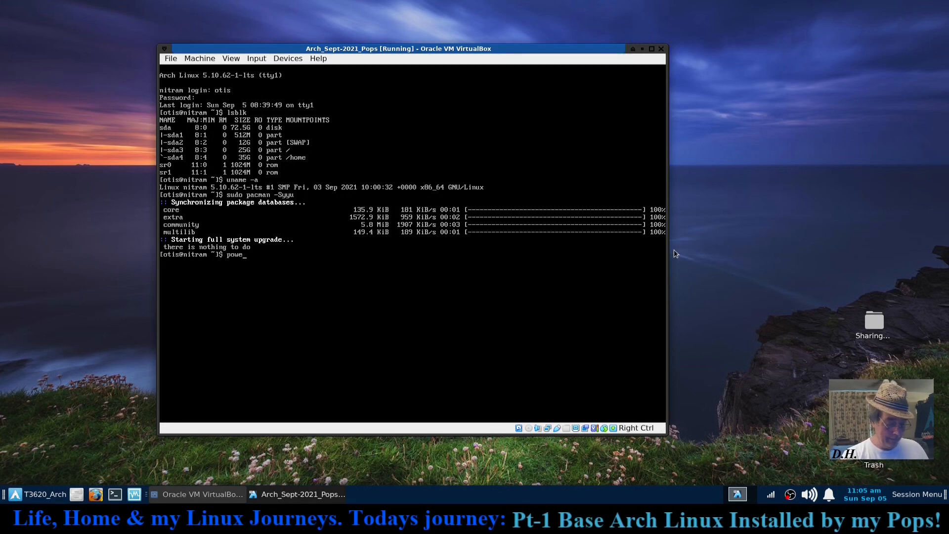
text(roff)
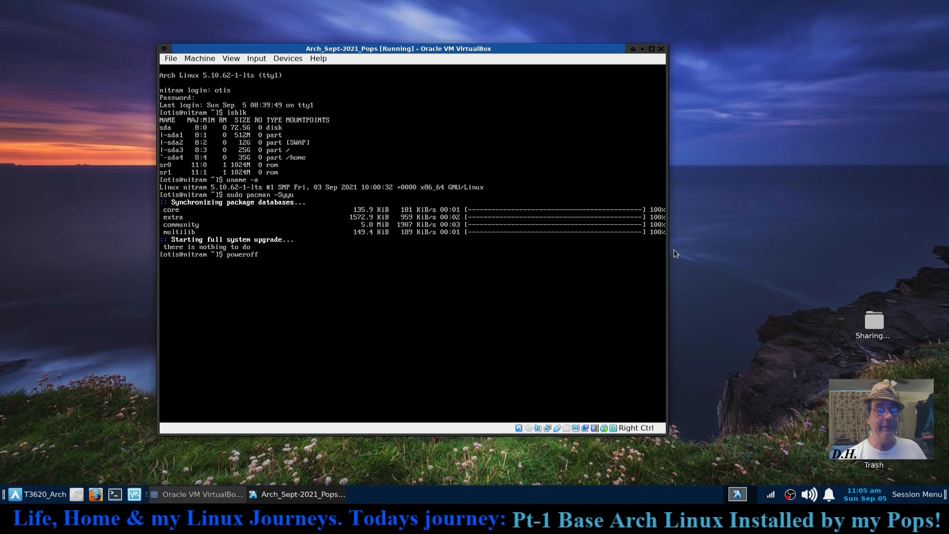